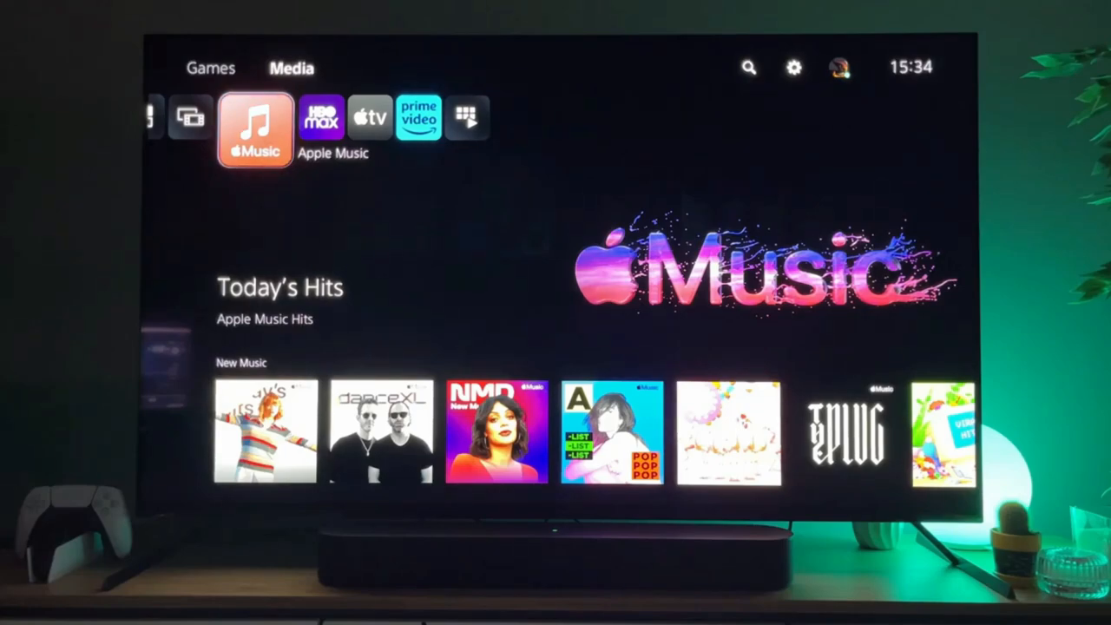
- Open the TV & Video hub from the Media home screen
click(211, 68)
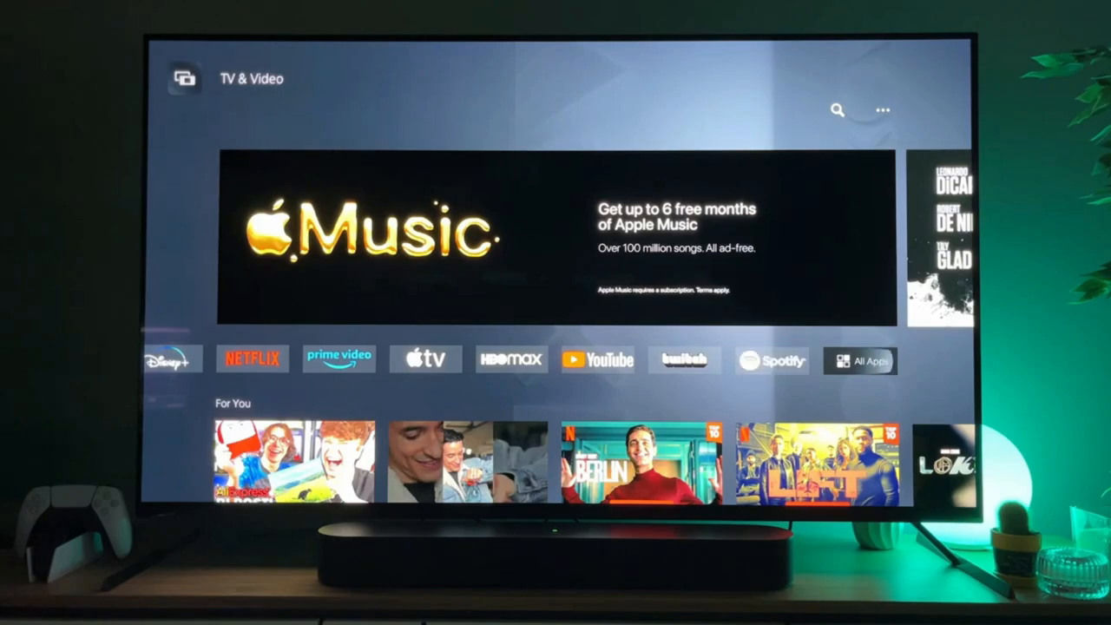
- Go to All Apps in the TV & Video hub and open app search
click(860, 359)
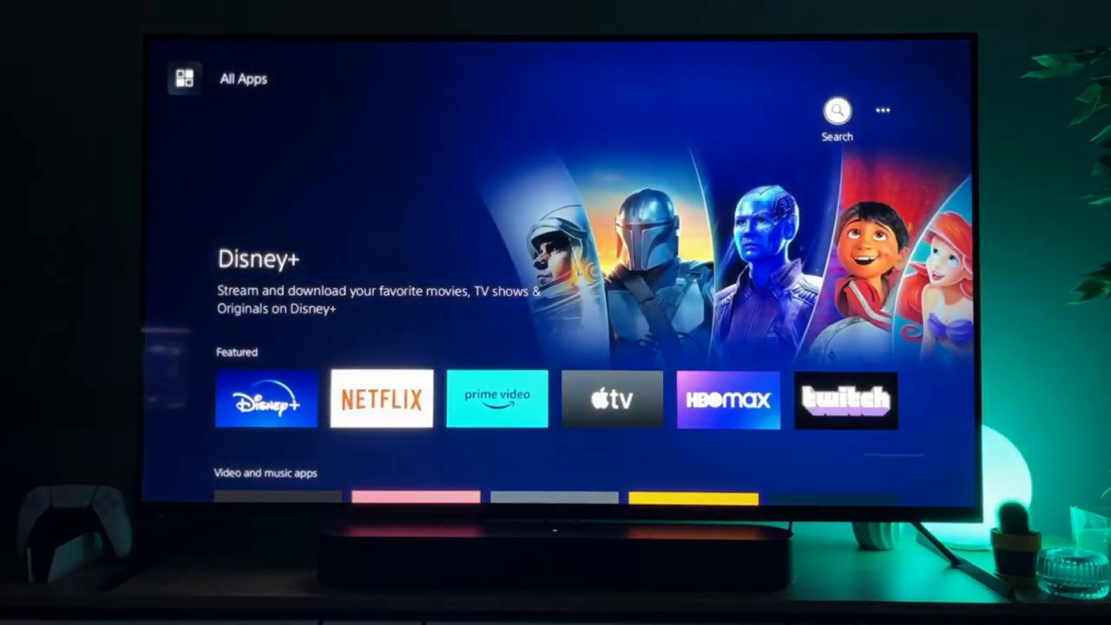
click(837, 111)
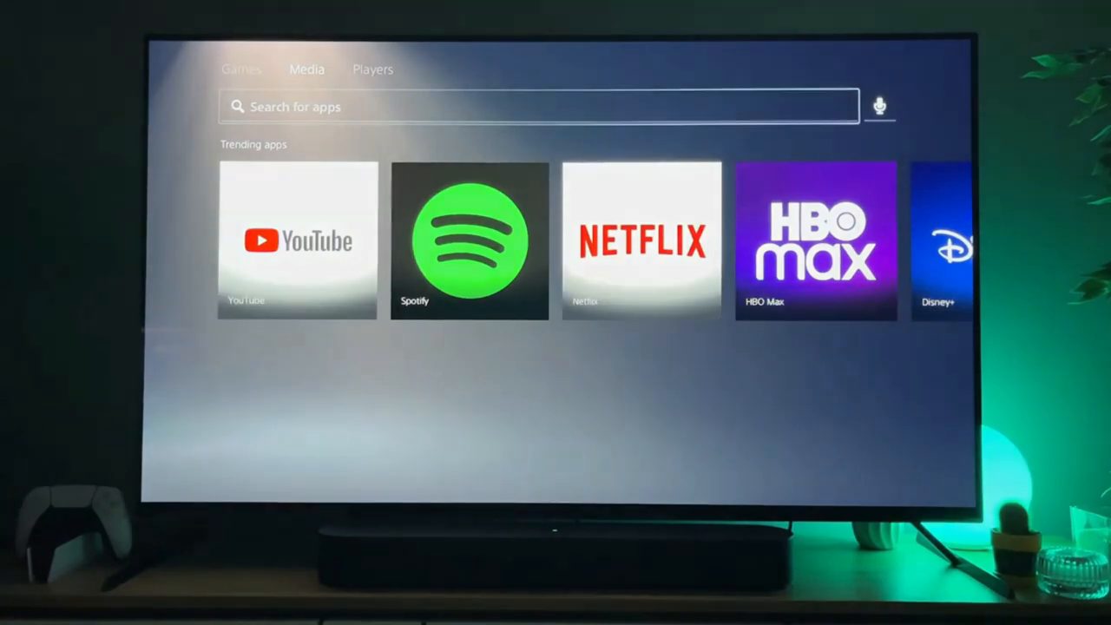
- Search 'App', pick Apple Music, then return to the Media home tab
text(A)
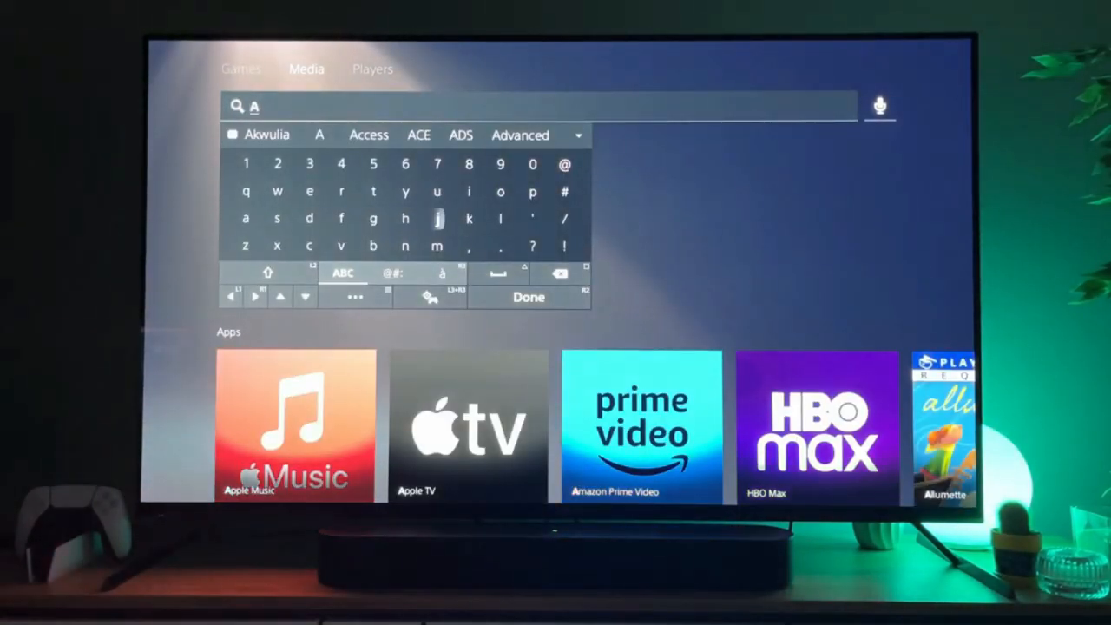
text(App)
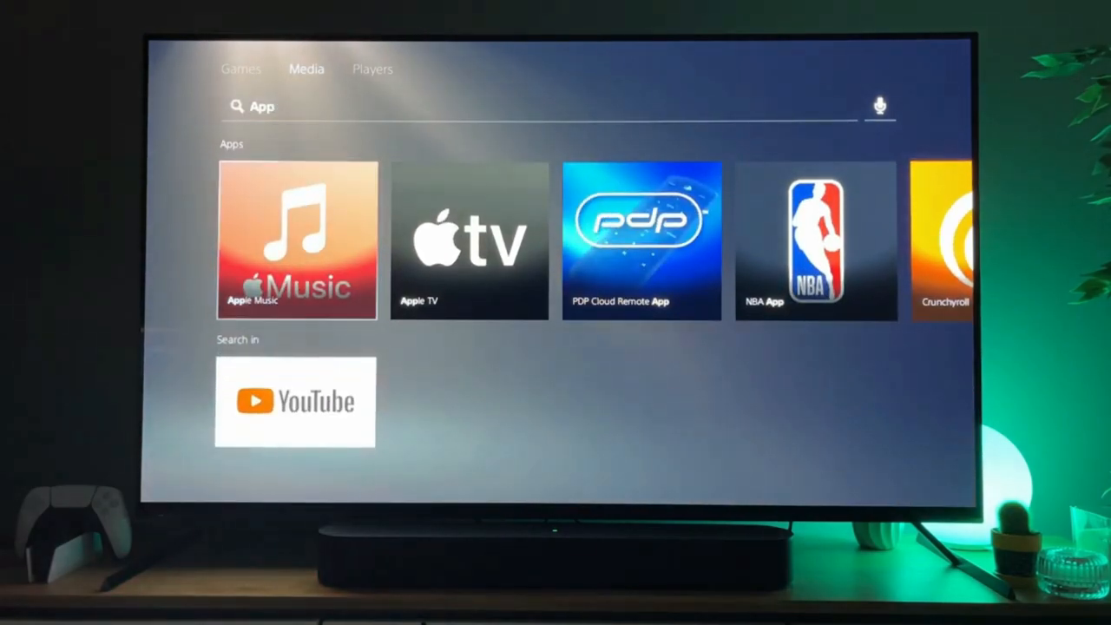
click(296, 241)
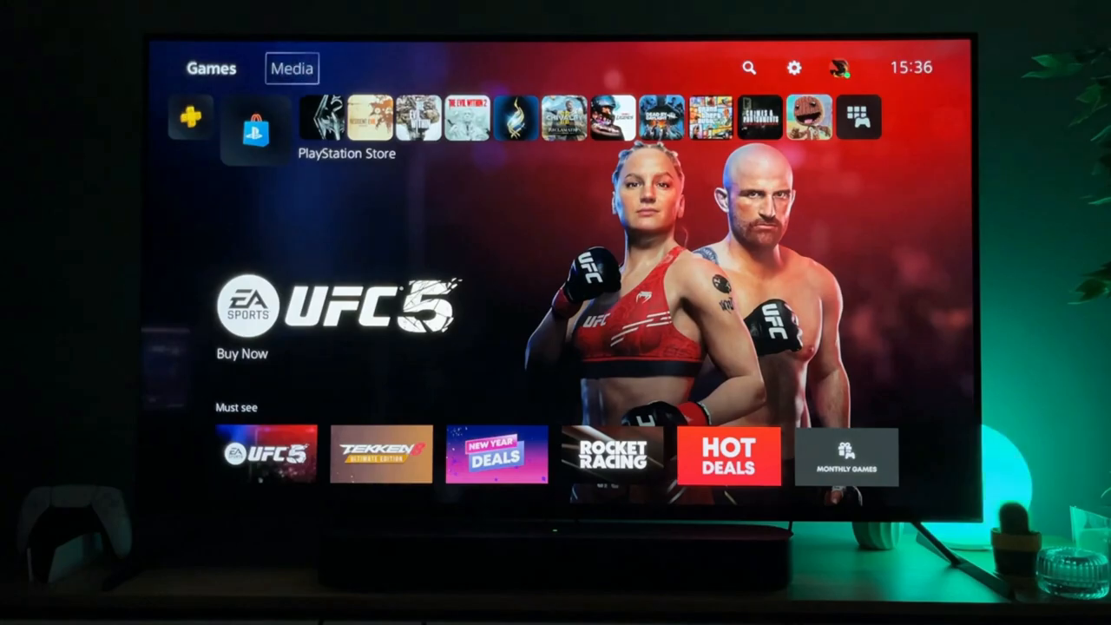
click(292, 68)
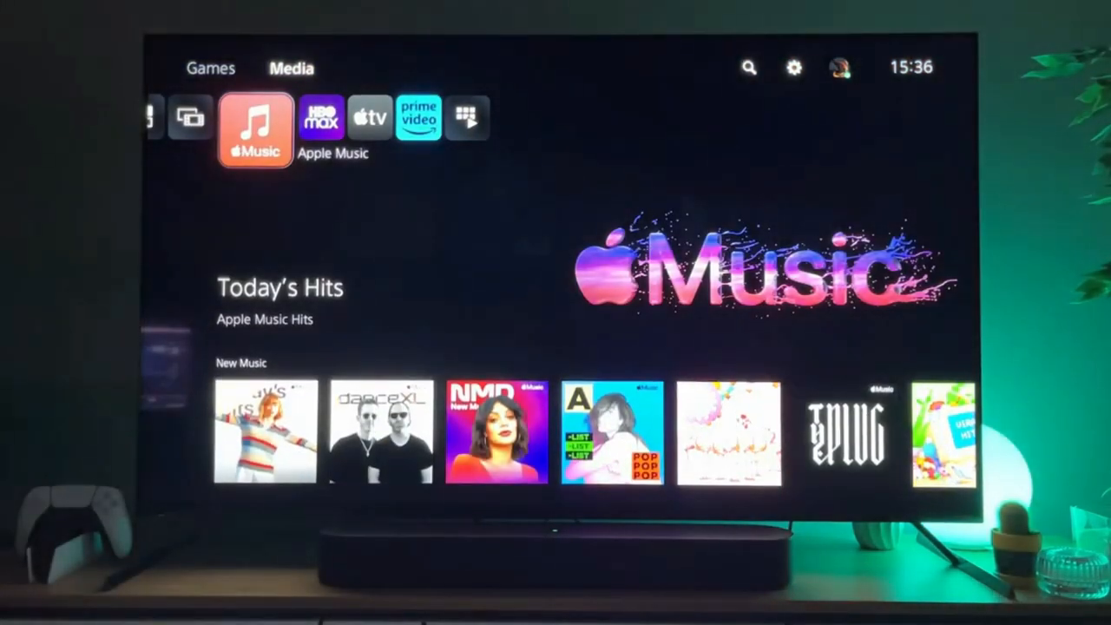
- Launch Apple Music, start listening, choose sign in or free trial, and select Link Account
click(255, 128)
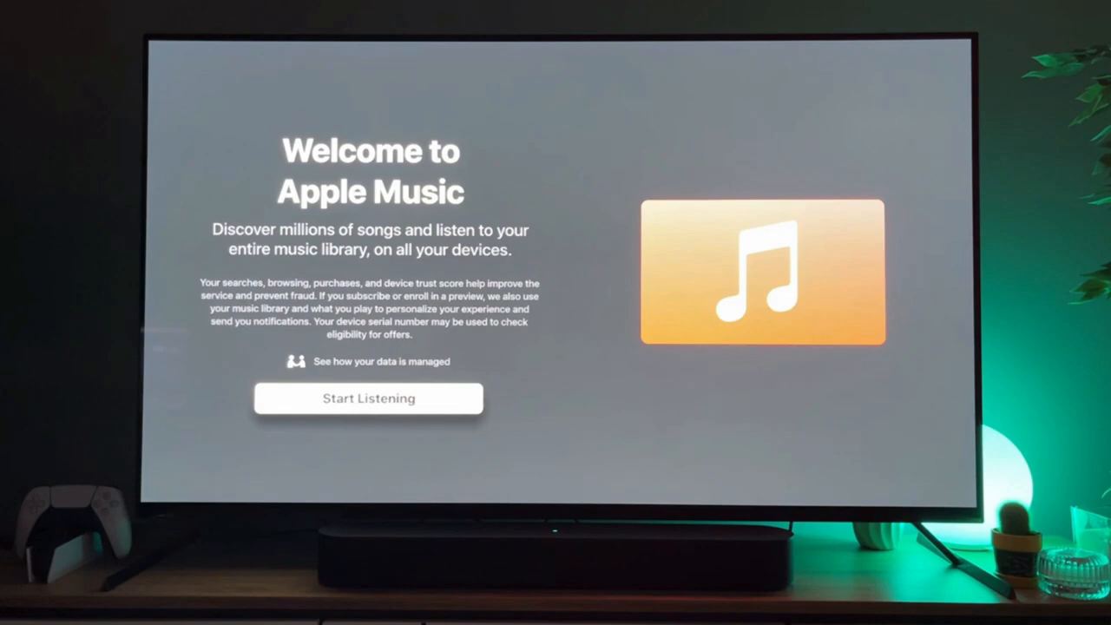
click(367, 398)
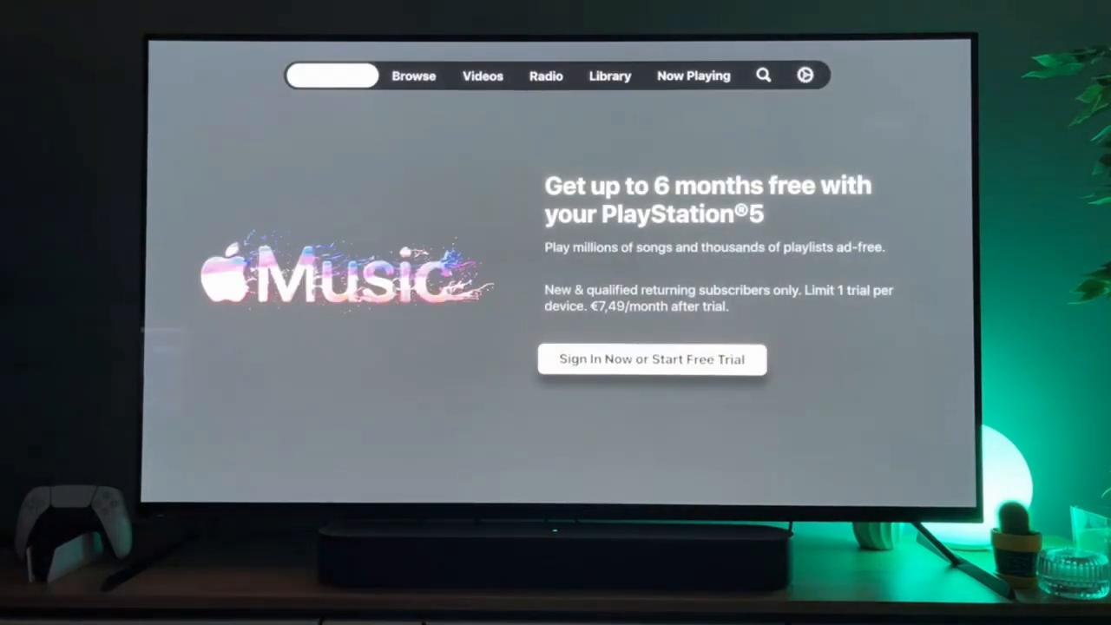
click(652, 359)
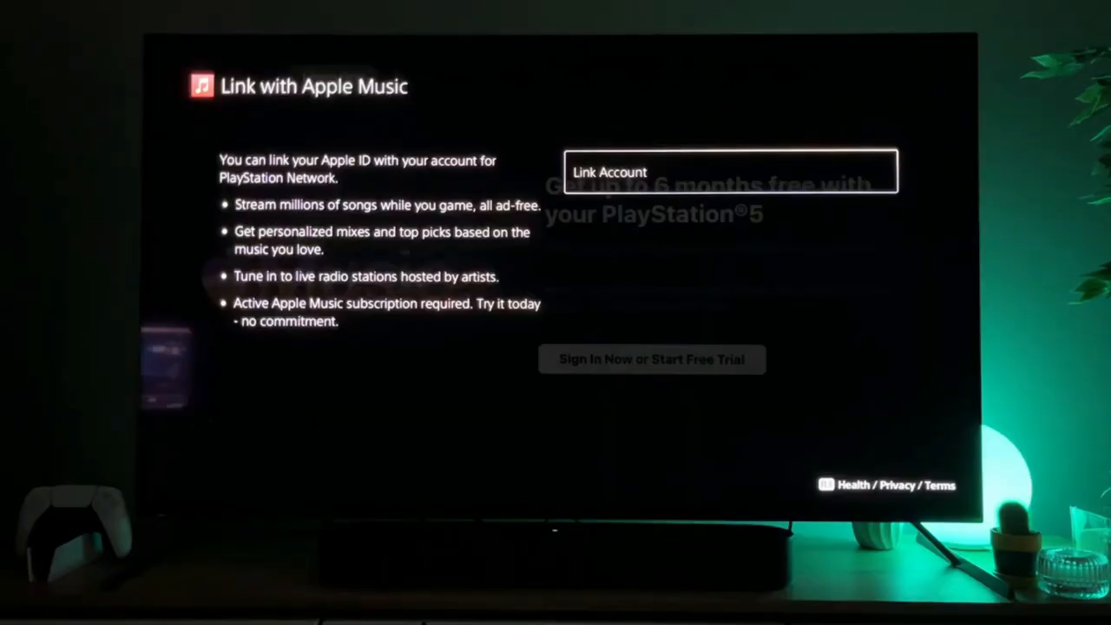
click(728, 170)
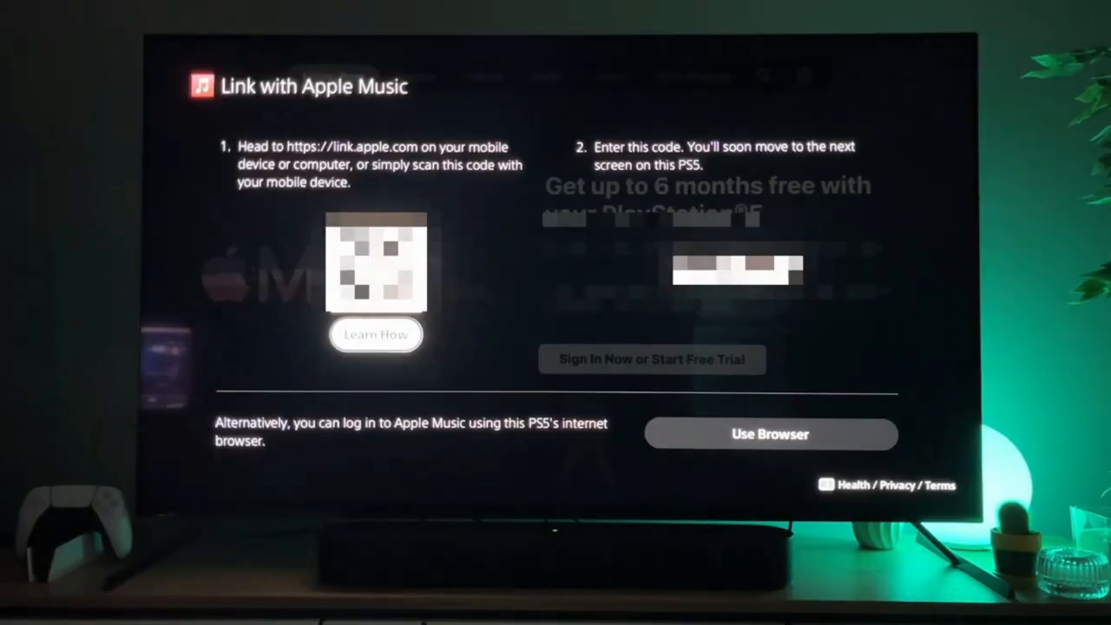